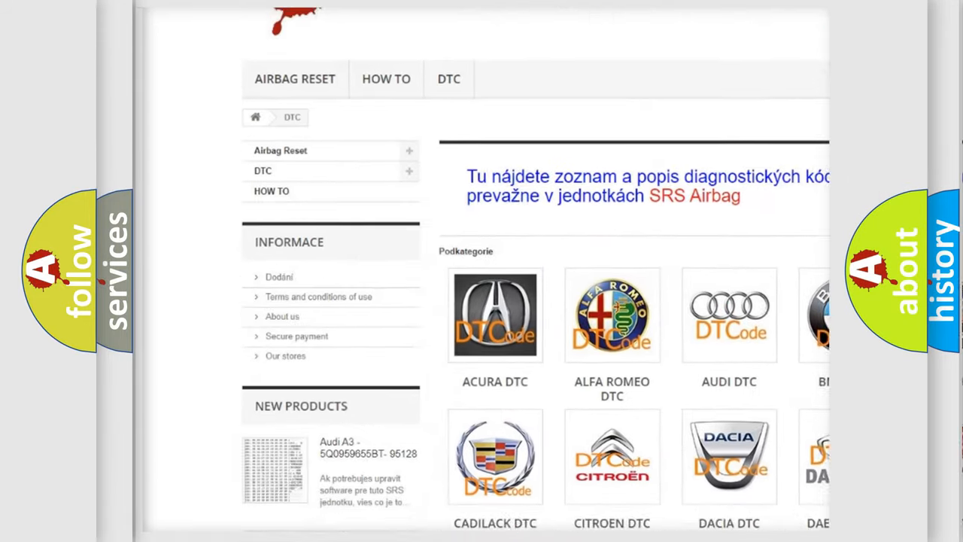
scroll("down", 3)
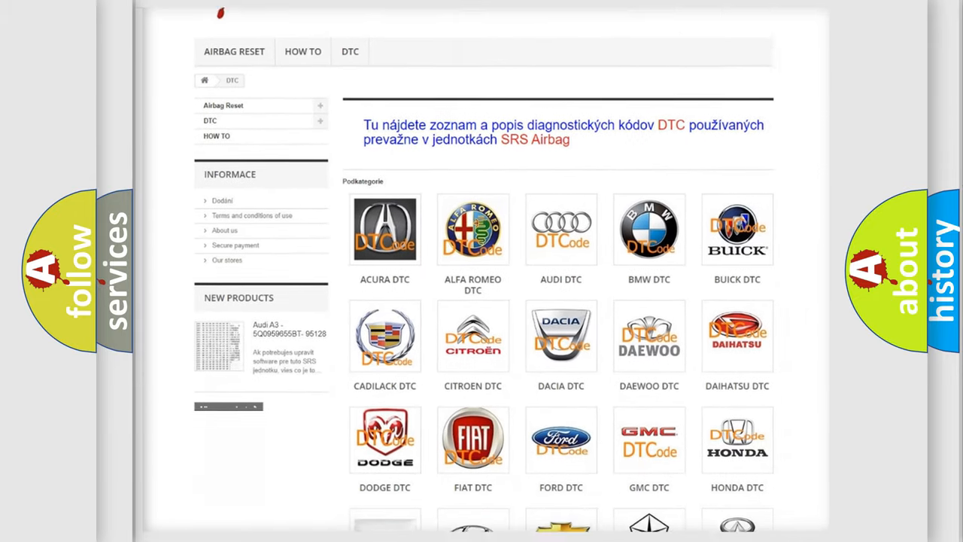
scroll("down", 3)
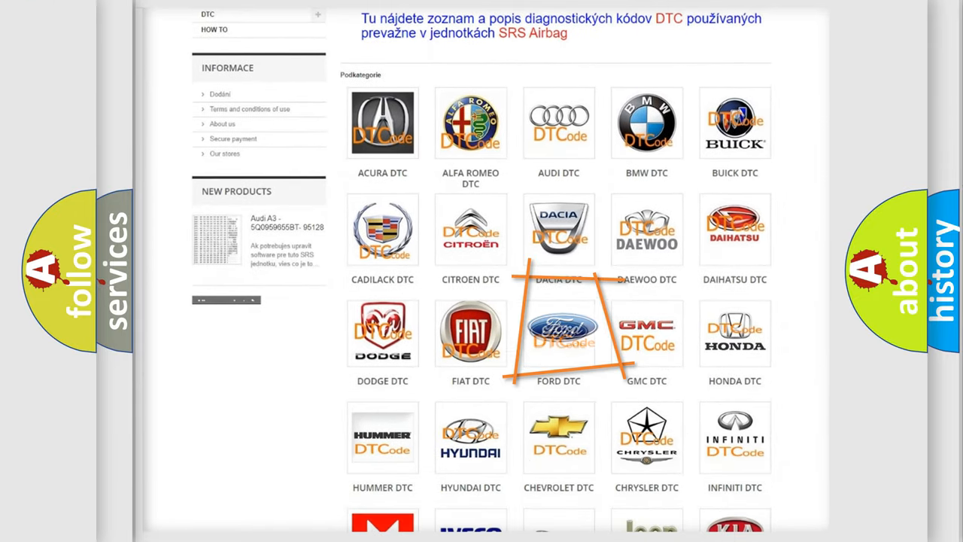